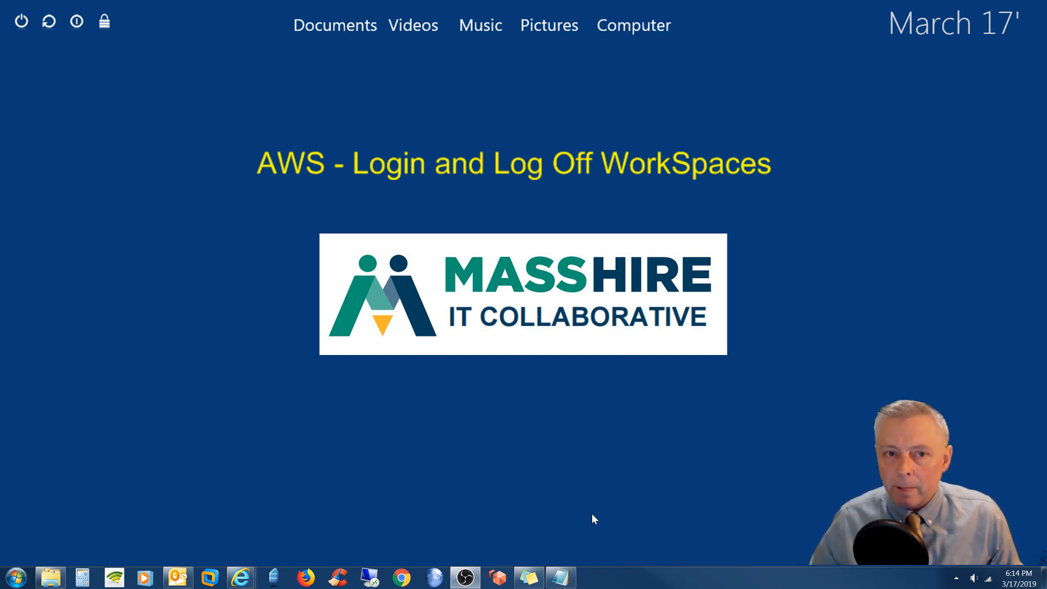
pyautogui.moveTo(506, 432)
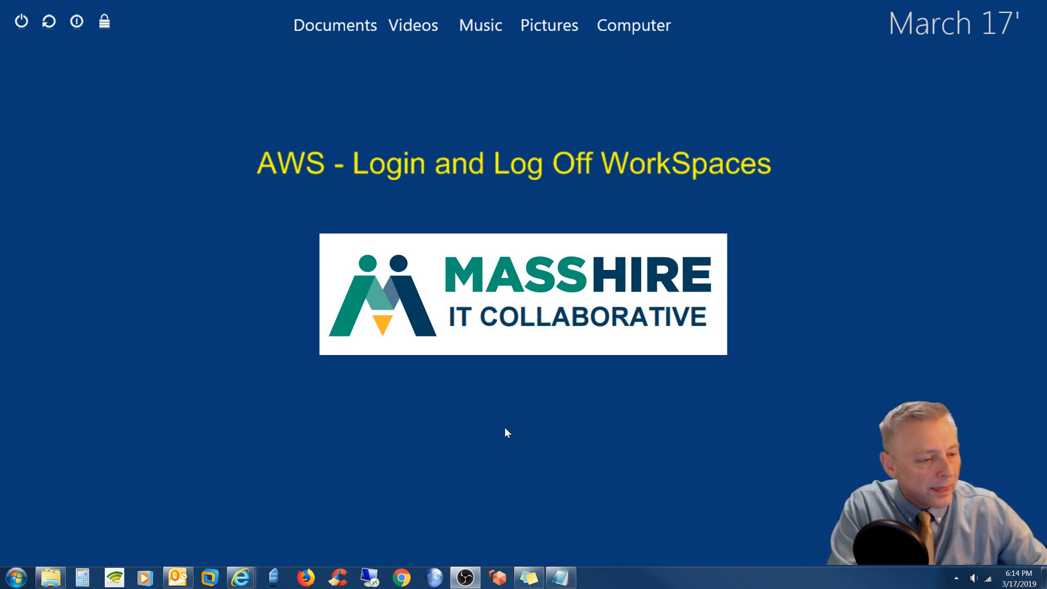
pyautogui.moveTo(462, 307)
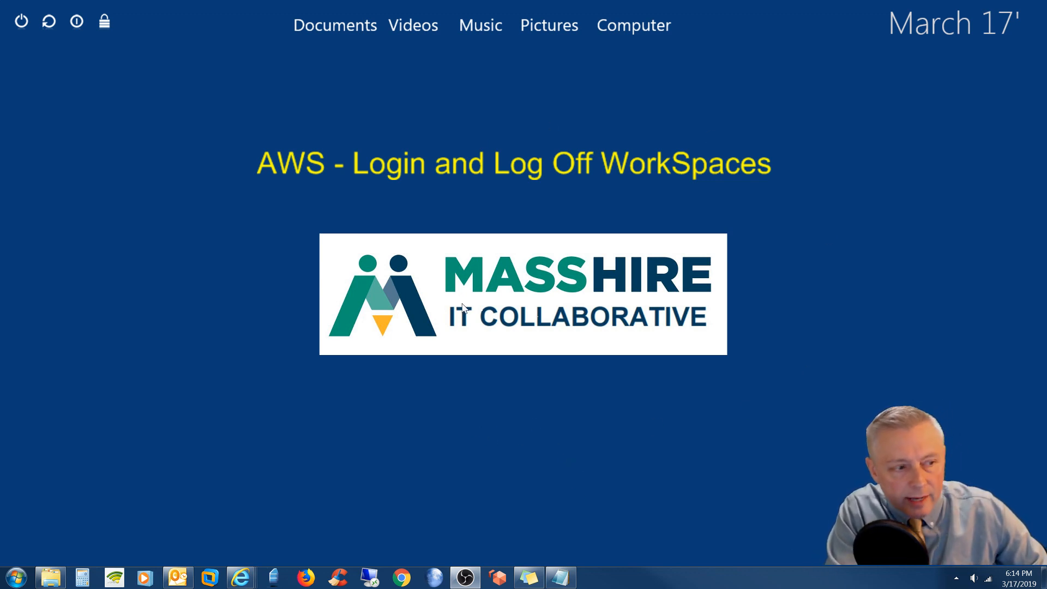
pyautogui.moveTo(492, 419)
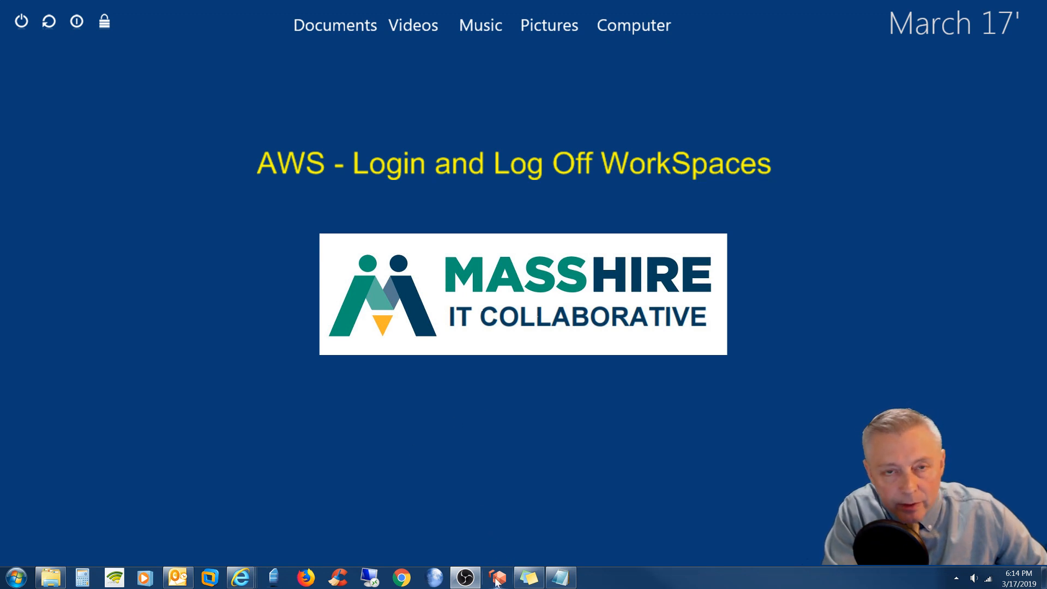
# - Launch Amazon WorkSpaces, enter the password, and sign in
pyautogui.click(496, 576)
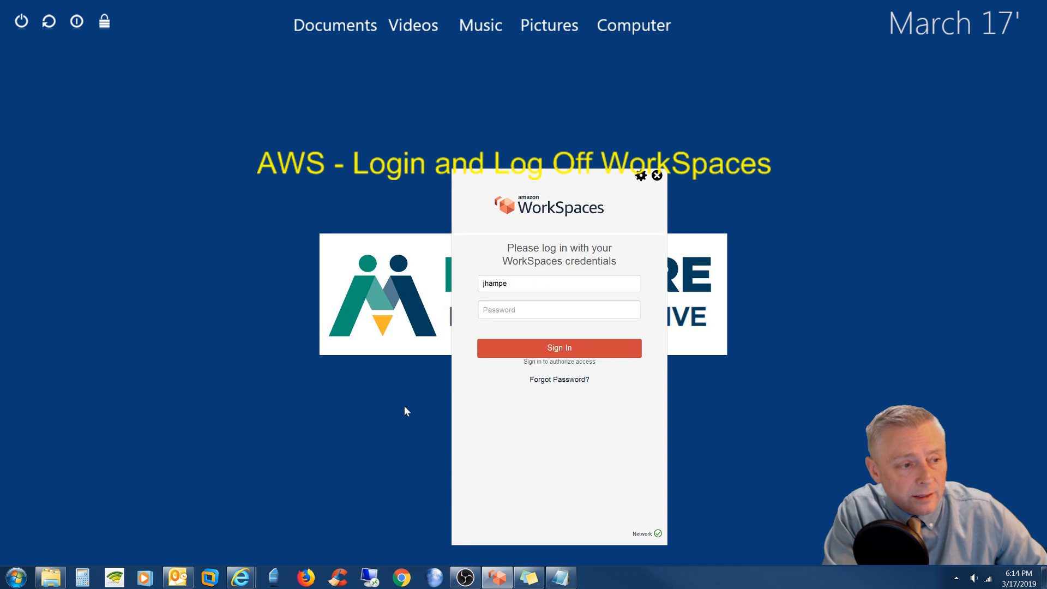
pyautogui.click(558, 309)
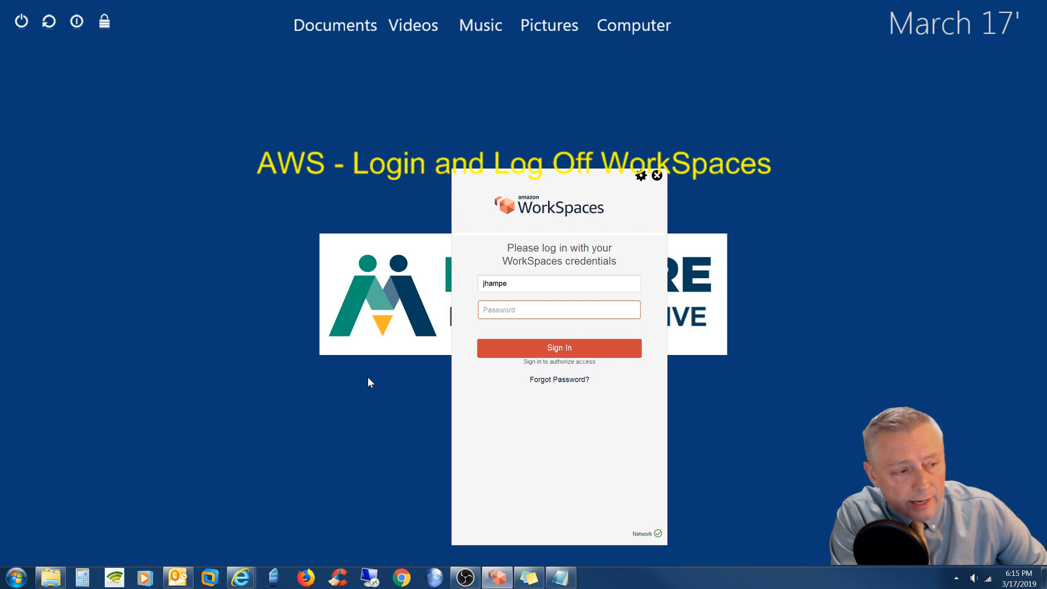
pyautogui.write('••')
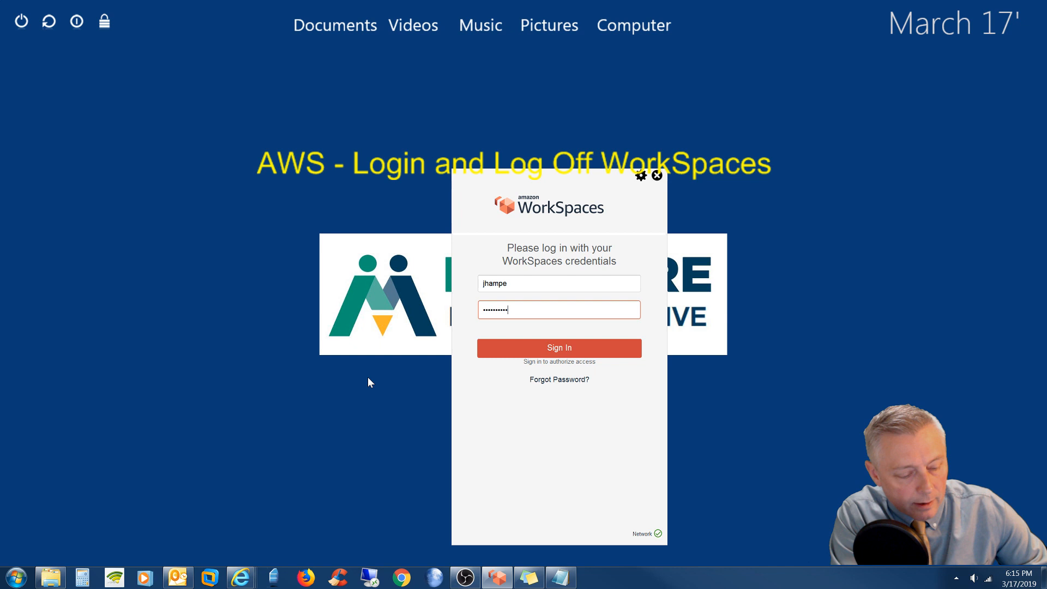
pyautogui.click(558, 347)
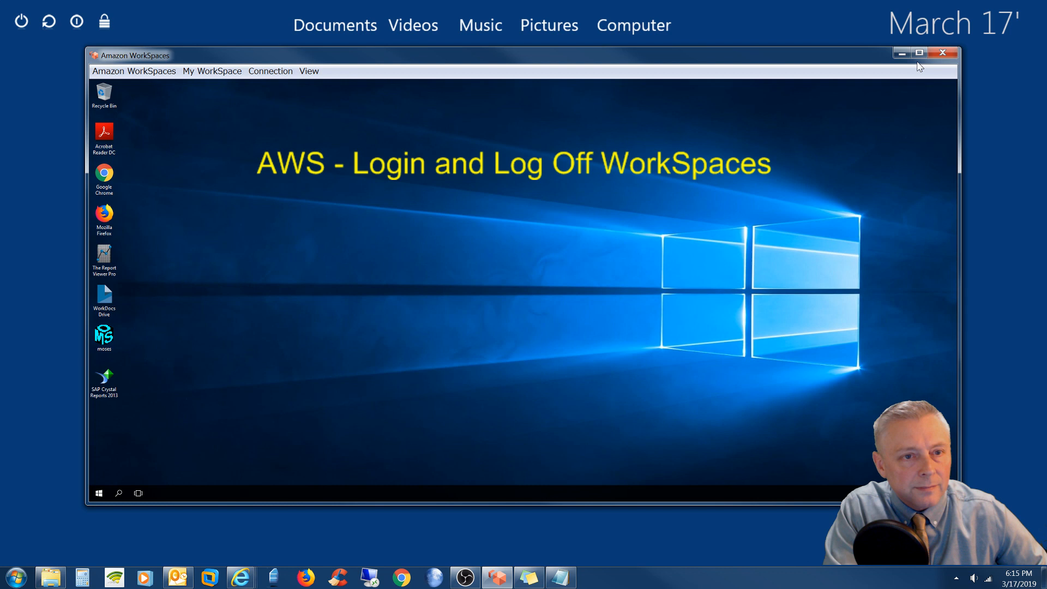
pyautogui.moveTo(919, 52)
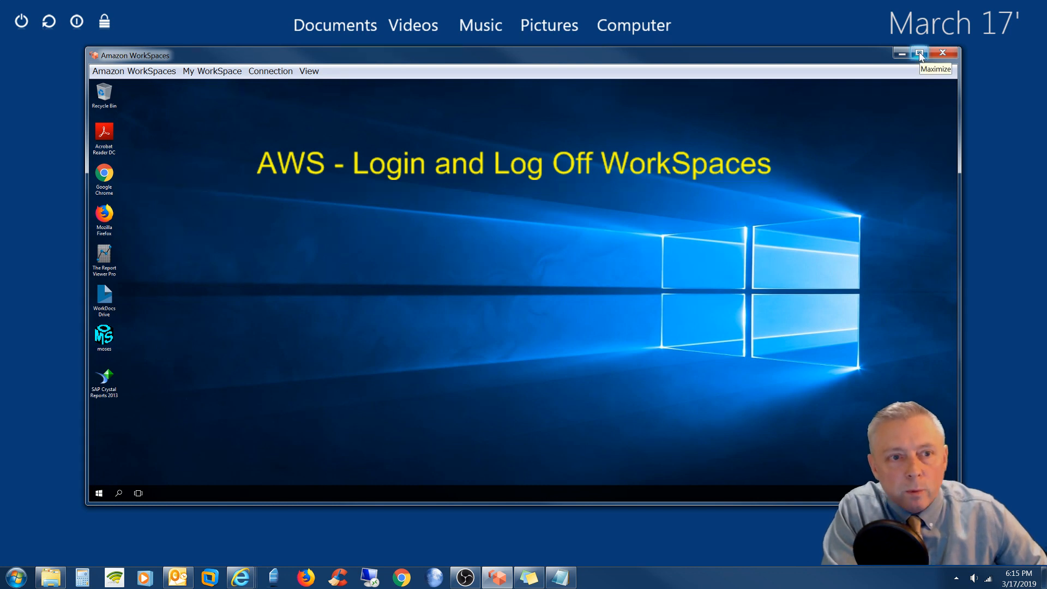
# - Maximize the WorkSpaces window so the remote Windows 10 desktop fills the screen
pyautogui.click(920, 53)
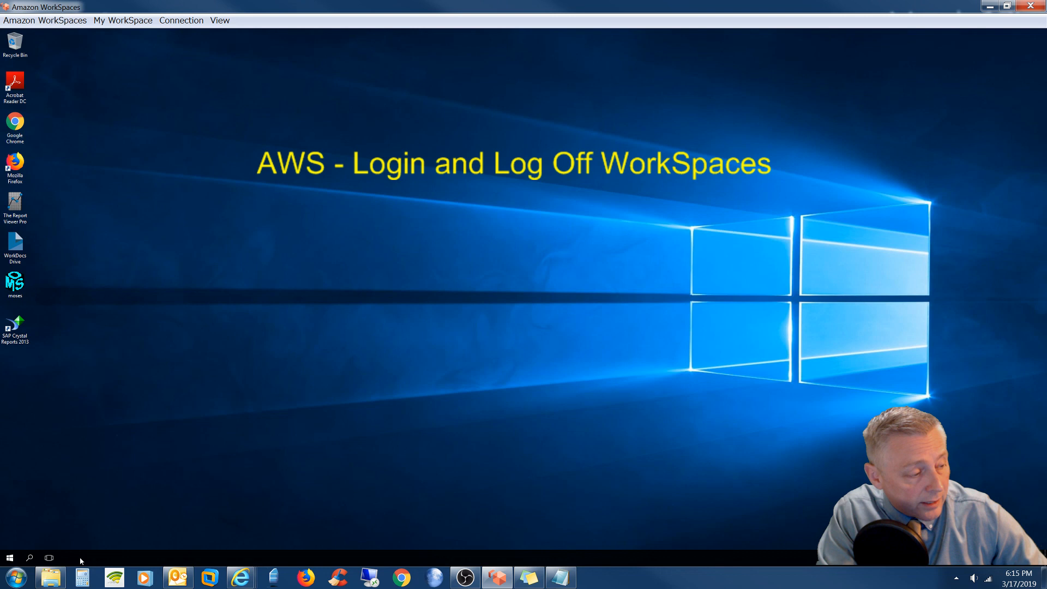
pyautogui.moveTo(130, 562)
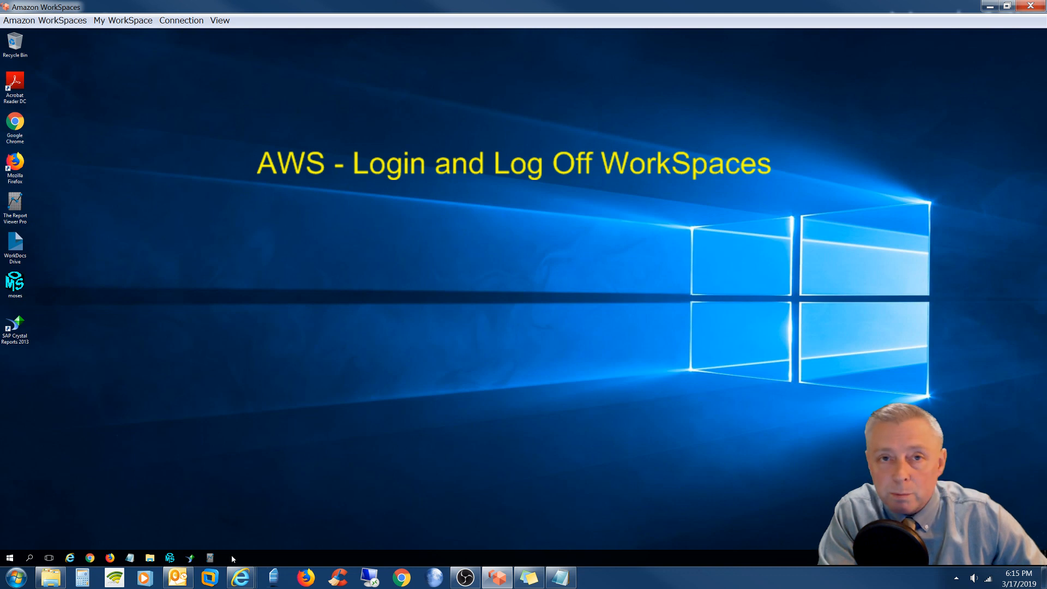
pyautogui.moveTo(221, 508)
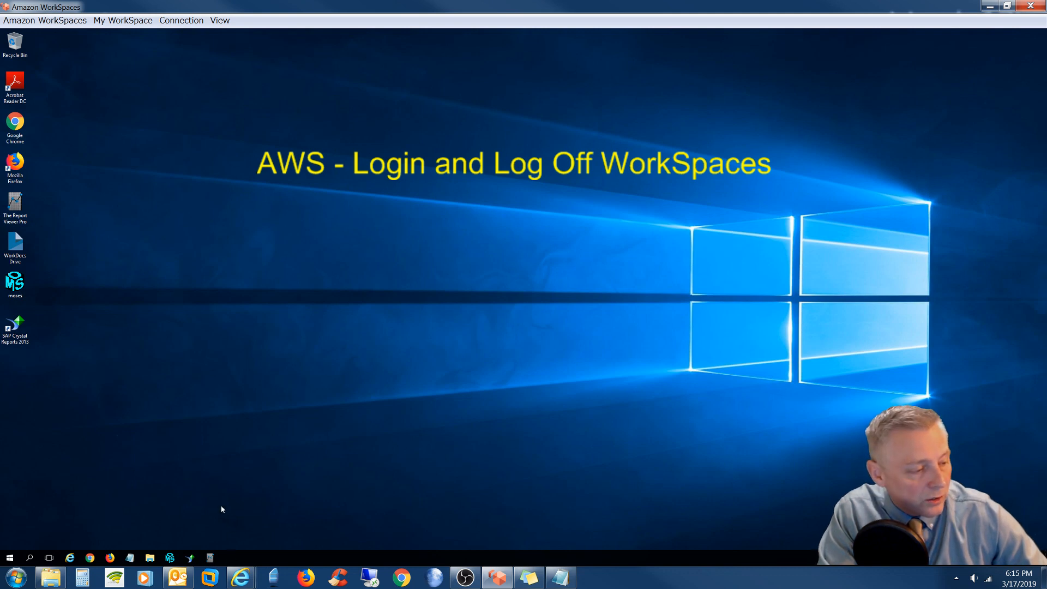
pyautogui.moveTo(211, 408)
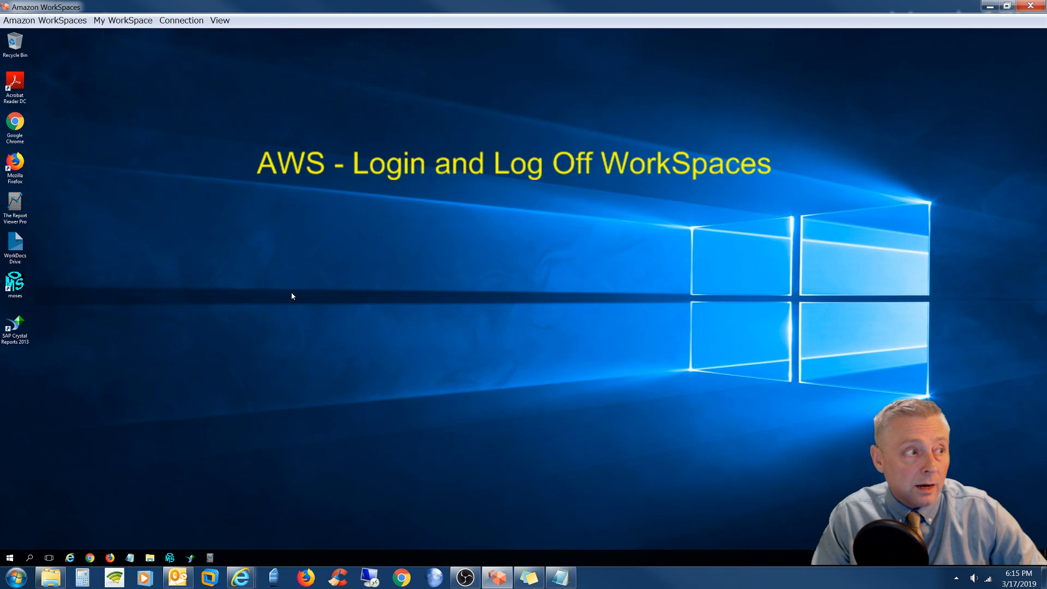
pyautogui.moveTo(287, 260)
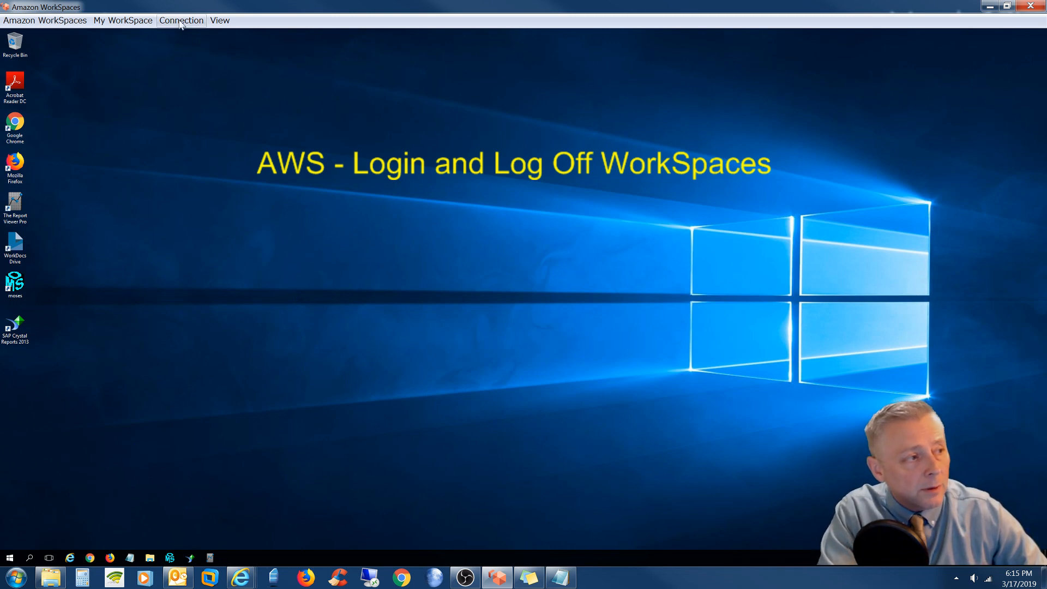
pyautogui.click(181, 20)
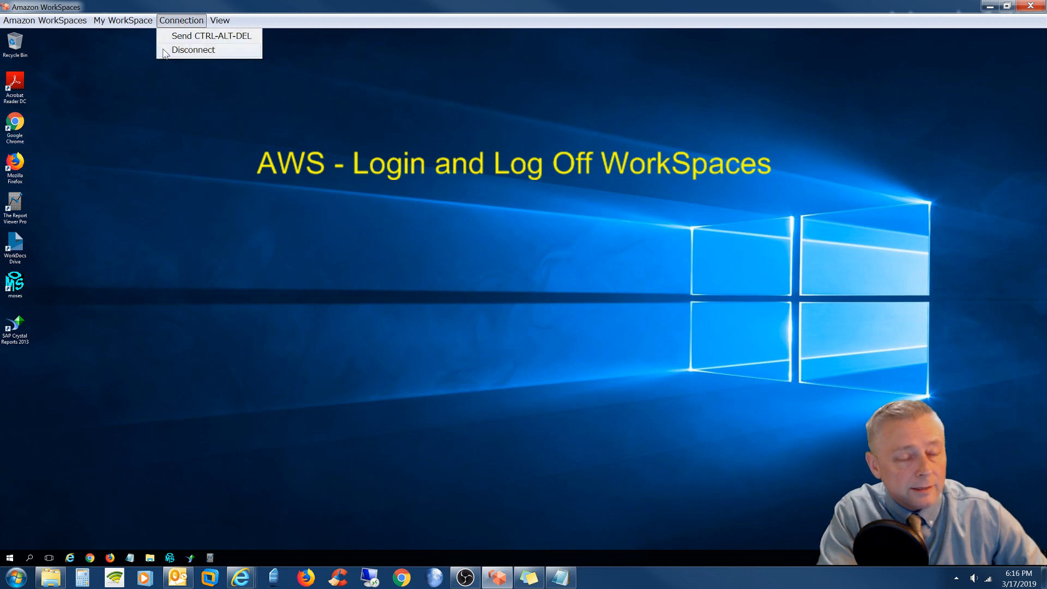
pyautogui.moveTo(161, 64)
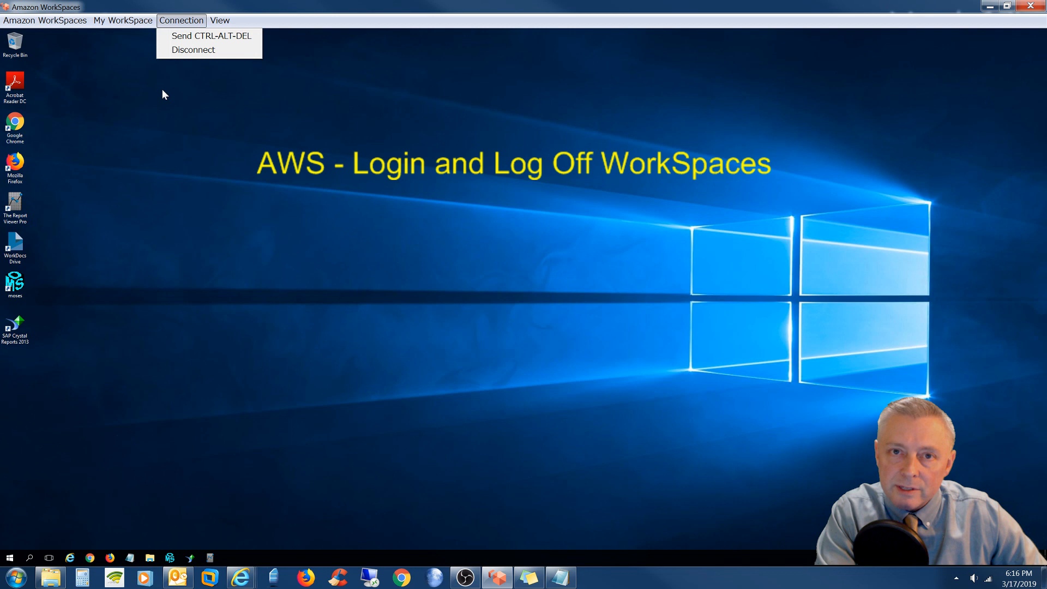
pyautogui.click(102, 402)
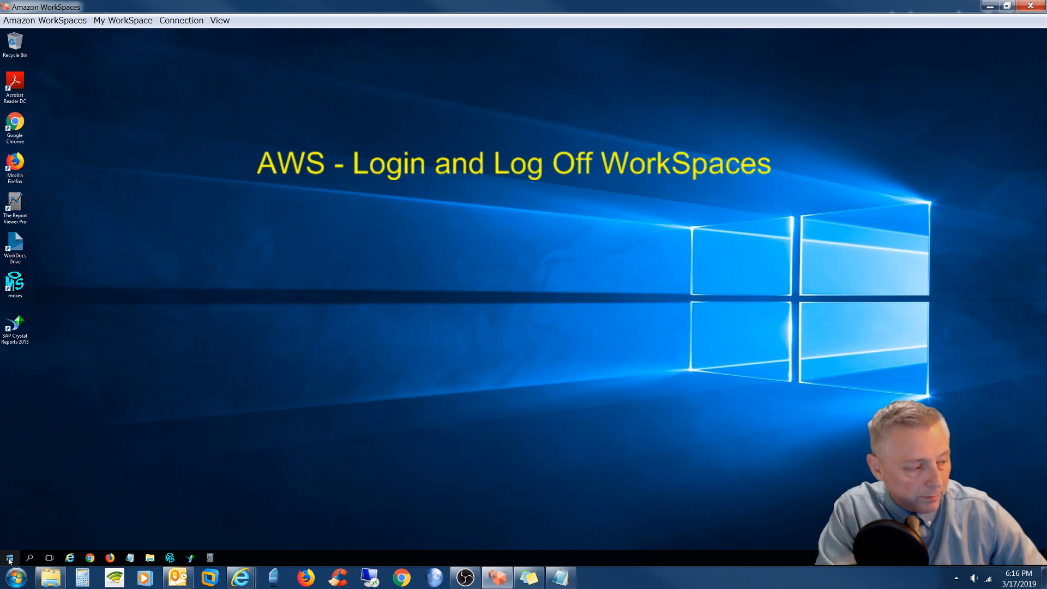
# - Sign out of the remote Windows session from the Start button's right-click menu
pyautogui.rightClick(8, 558)
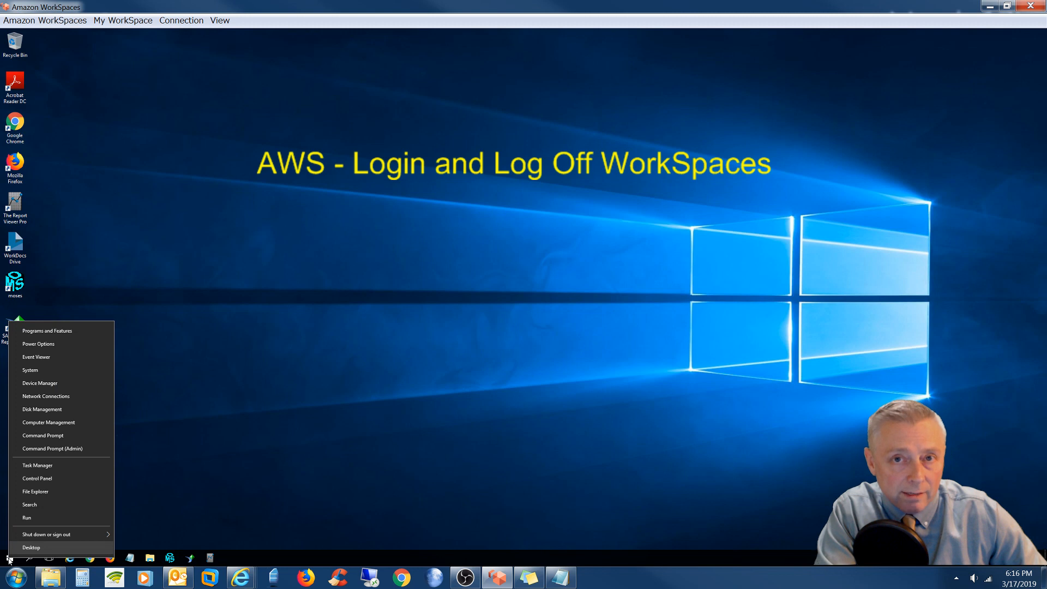
pyautogui.moveTo(45, 535)
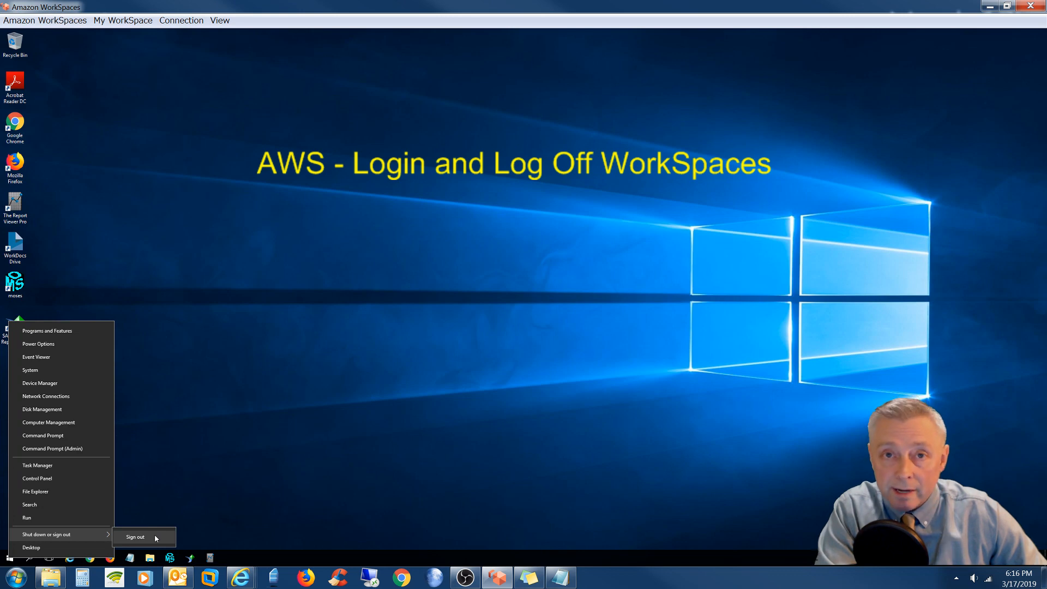
pyautogui.click(134, 536)
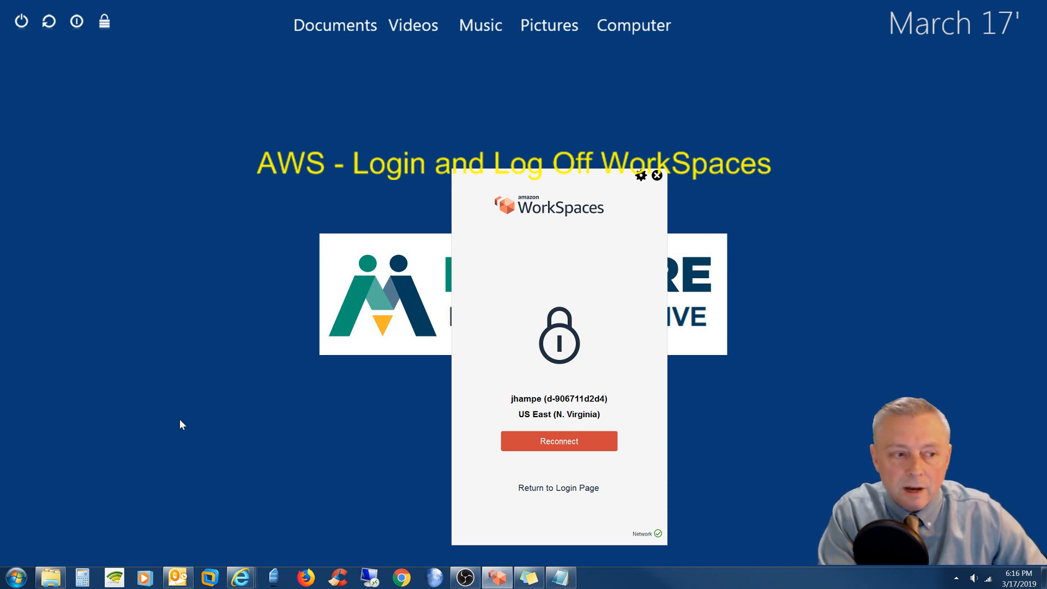
pyautogui.moveTo(295, 432)
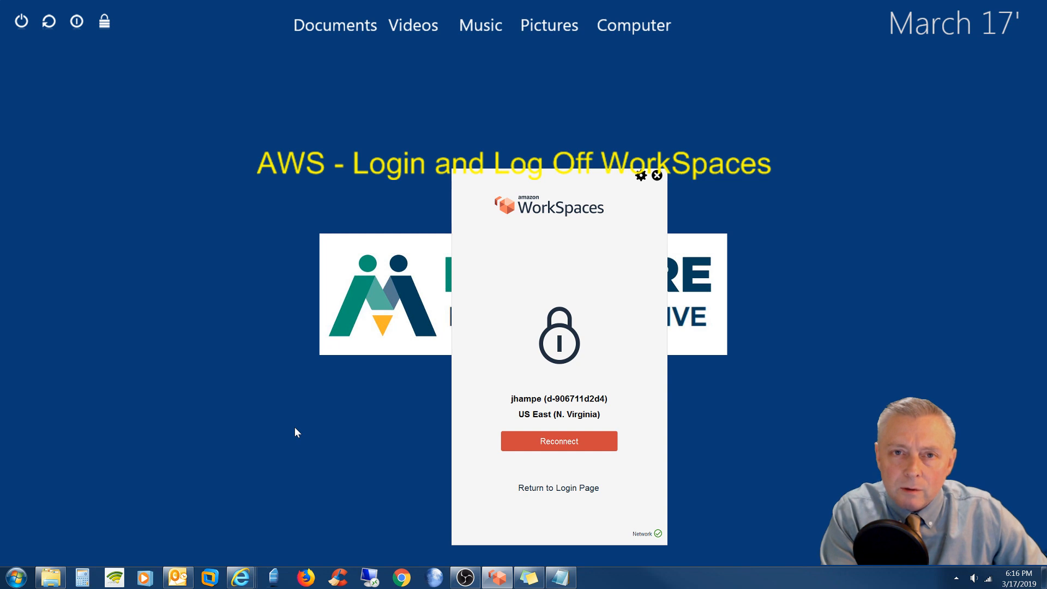
pyautogui.moveTo(317, 427)
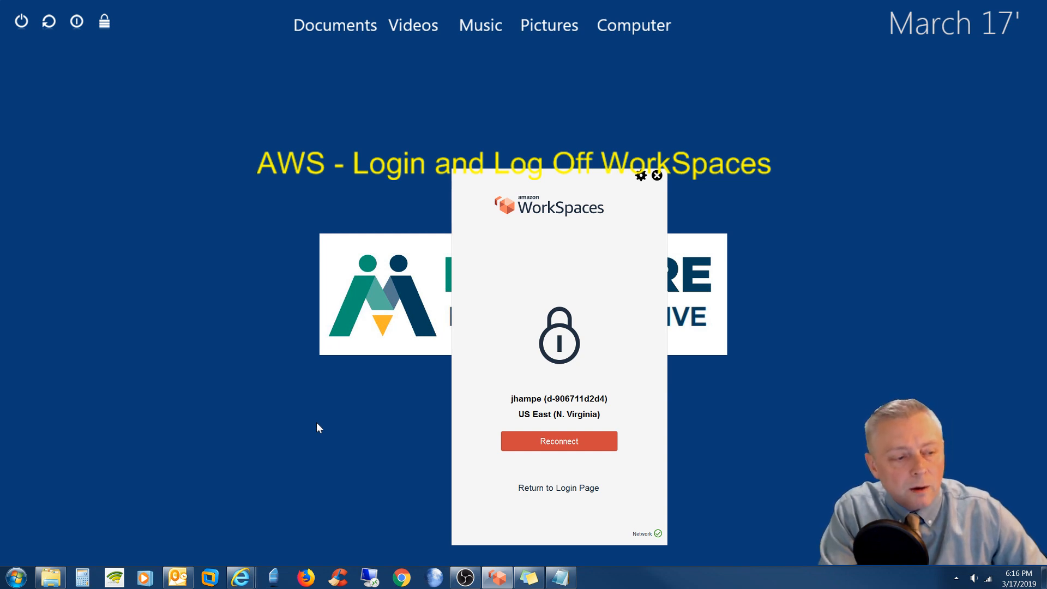